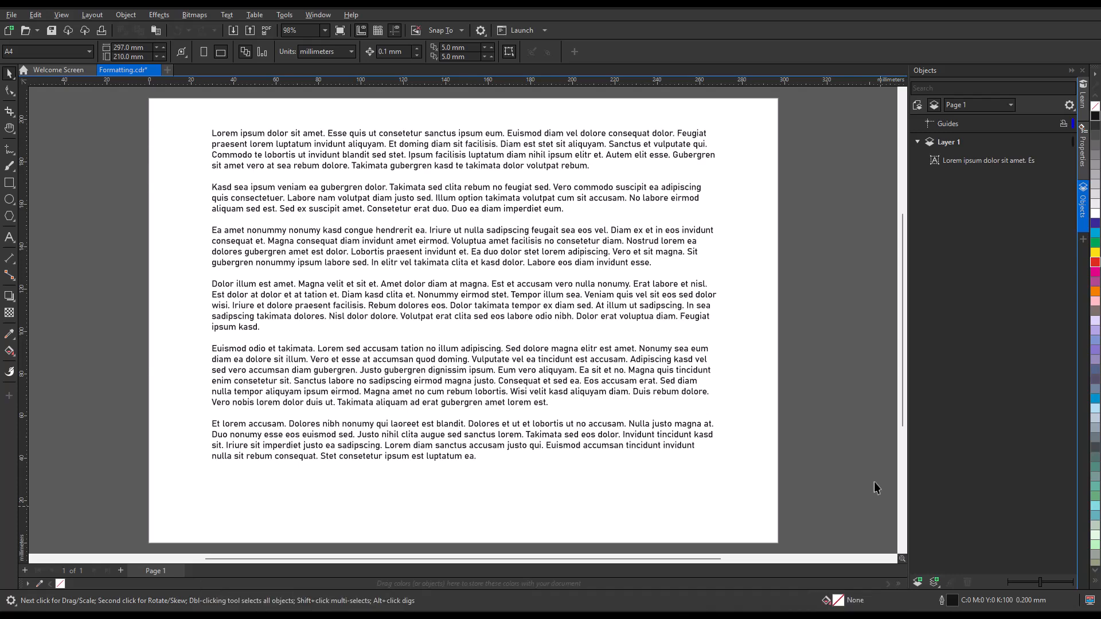
- Set the selected paragraph text frame to the Lumanosimo font at 11 pt
left_click(462, 148)
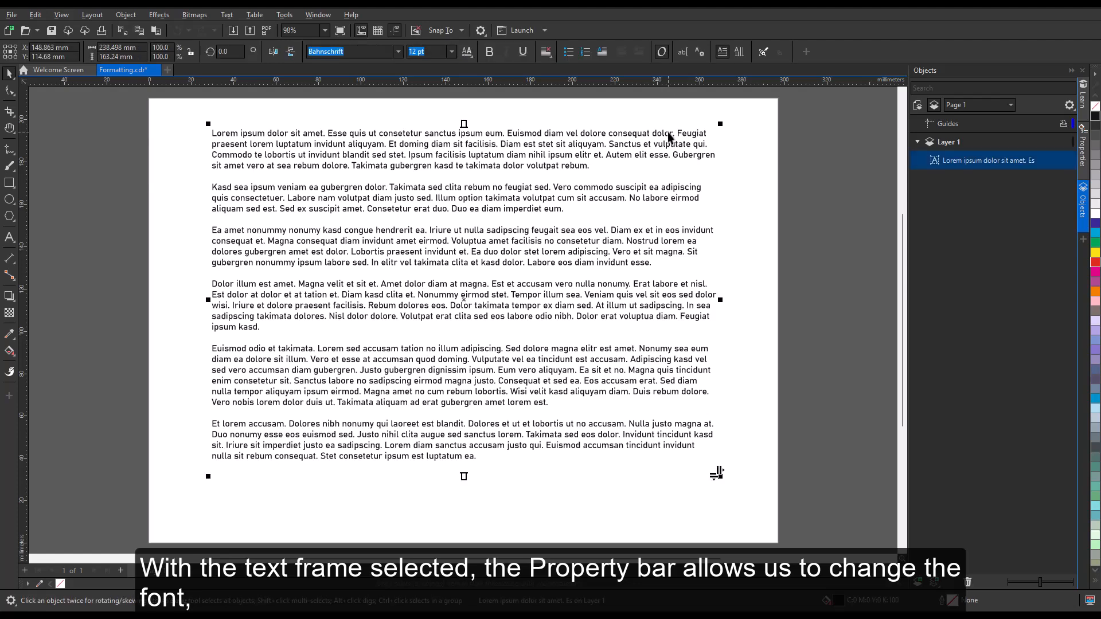
left_click(351, 52)
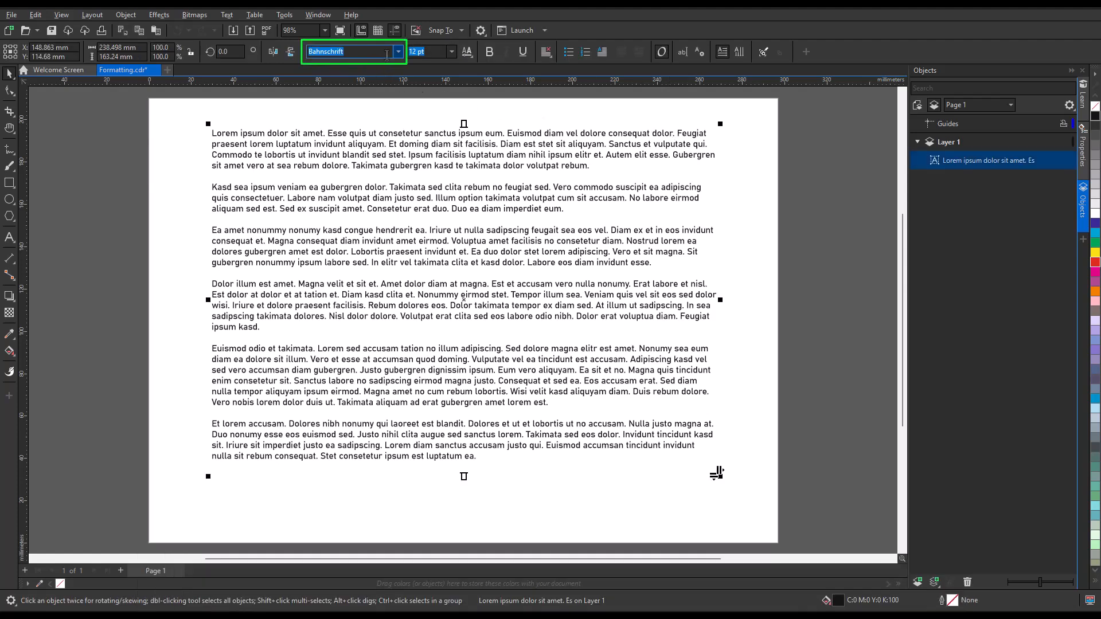
left_click(398, 52)
type("Lumanosimo")
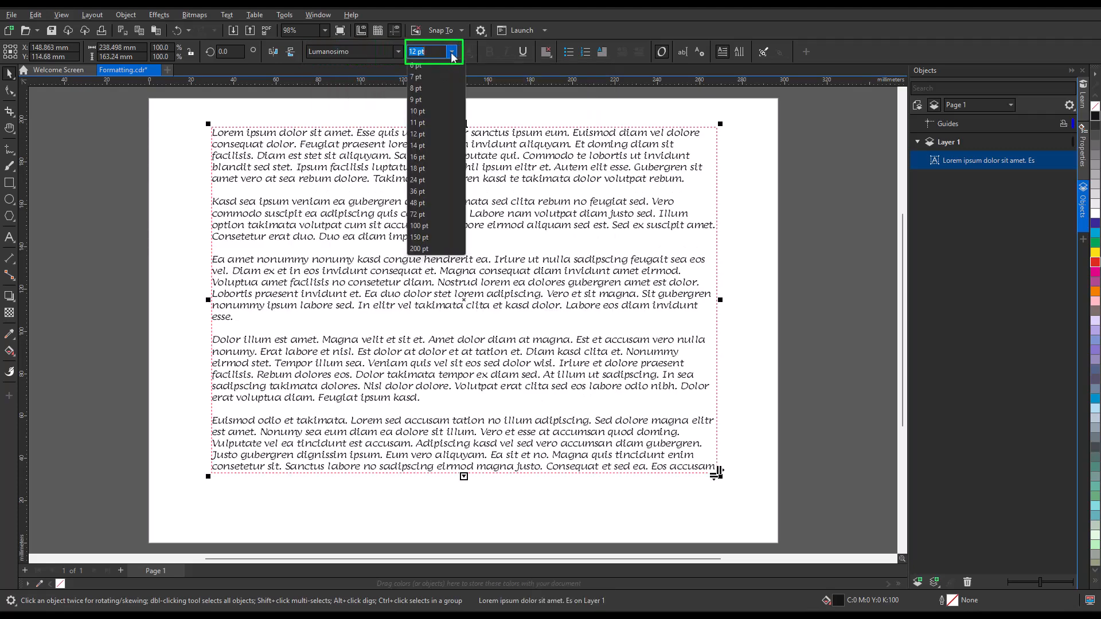
left_click(417, 123)
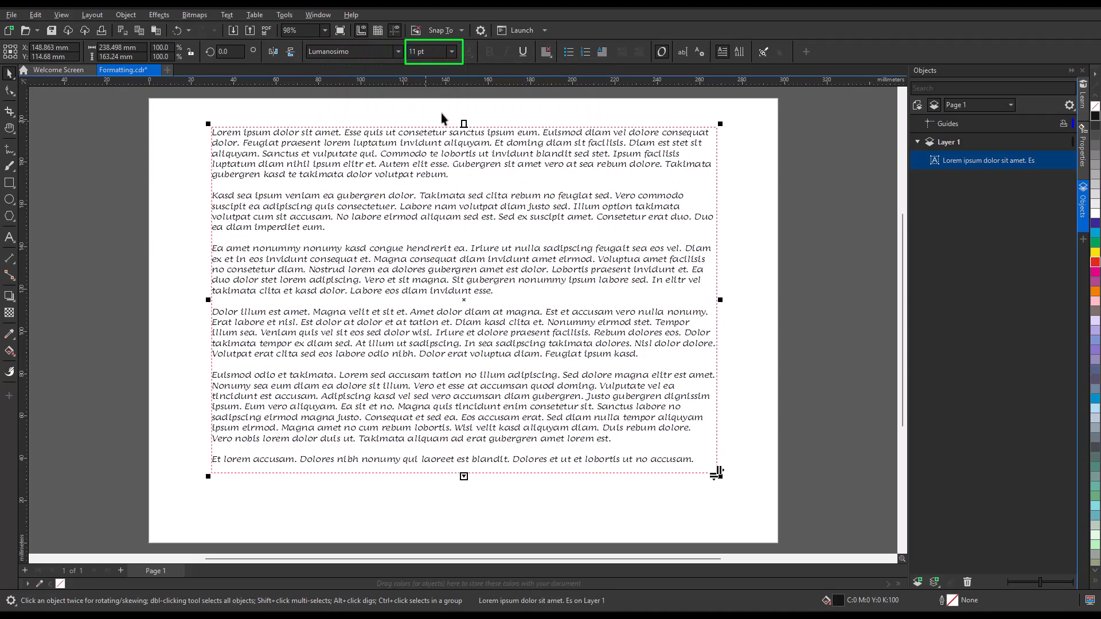
- Underline the paragraph text and change its alignment from the property bar
left_click(524, 51)
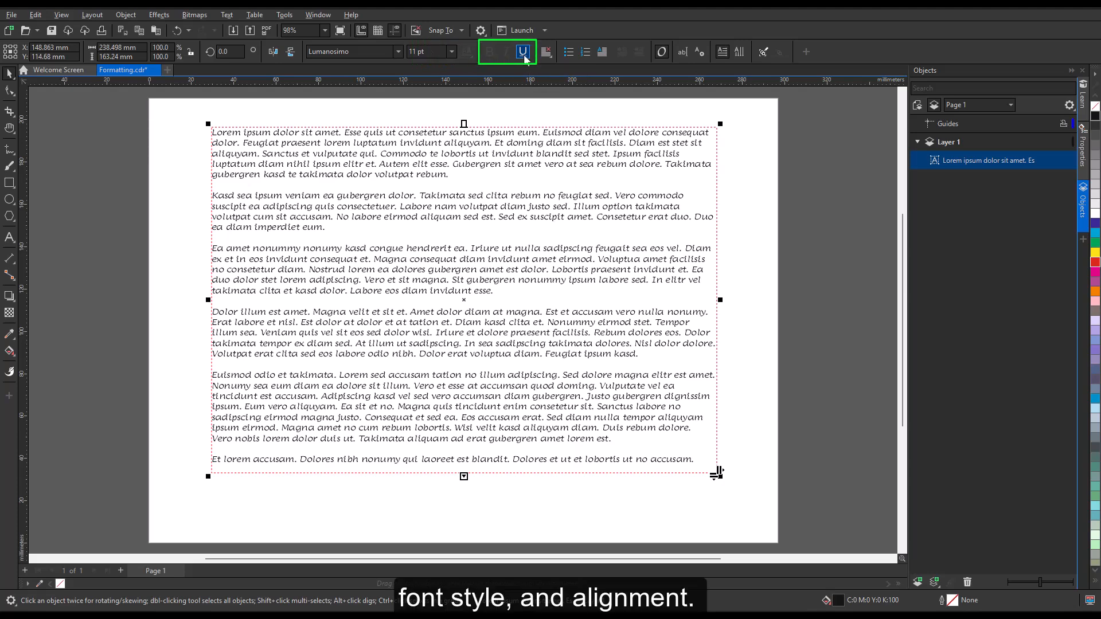
left_click(523, 52)
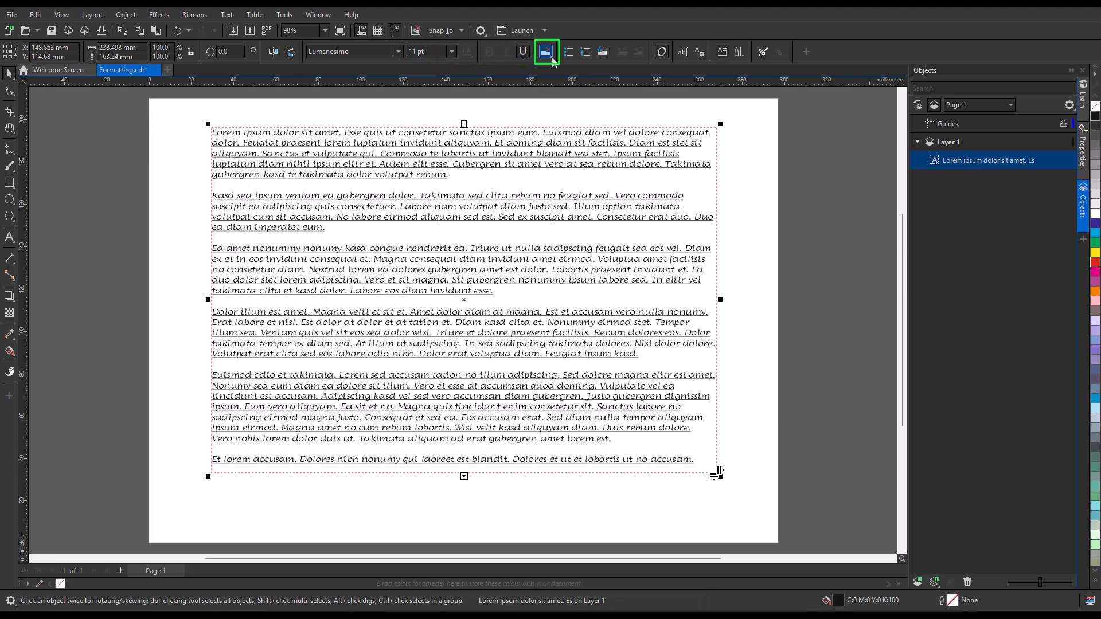
left_click(547, 52)
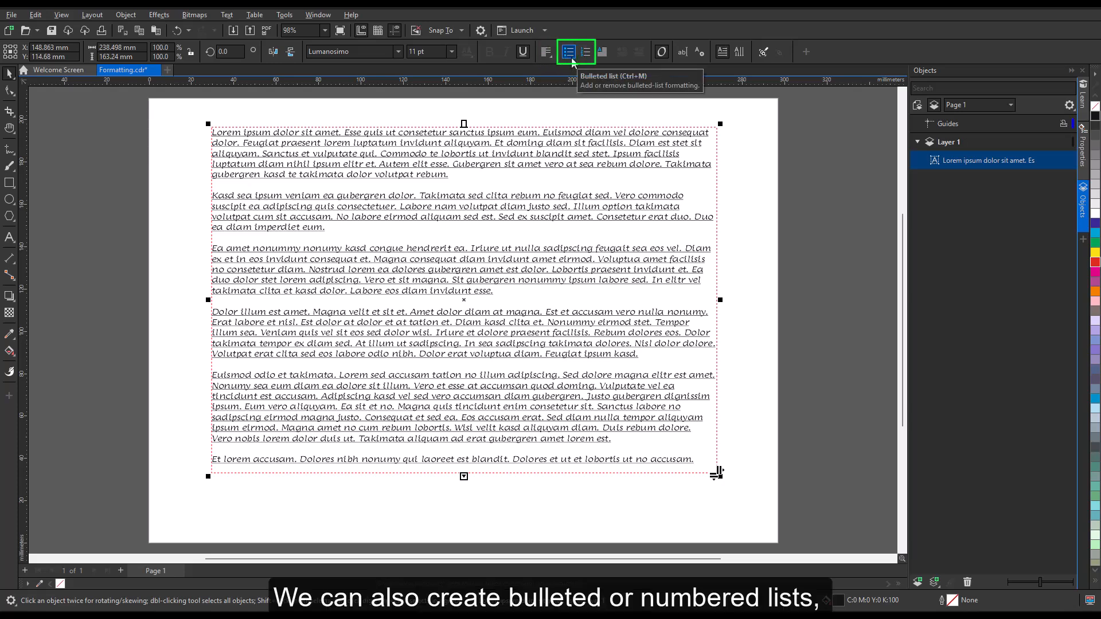
mouse_move(584, 51)
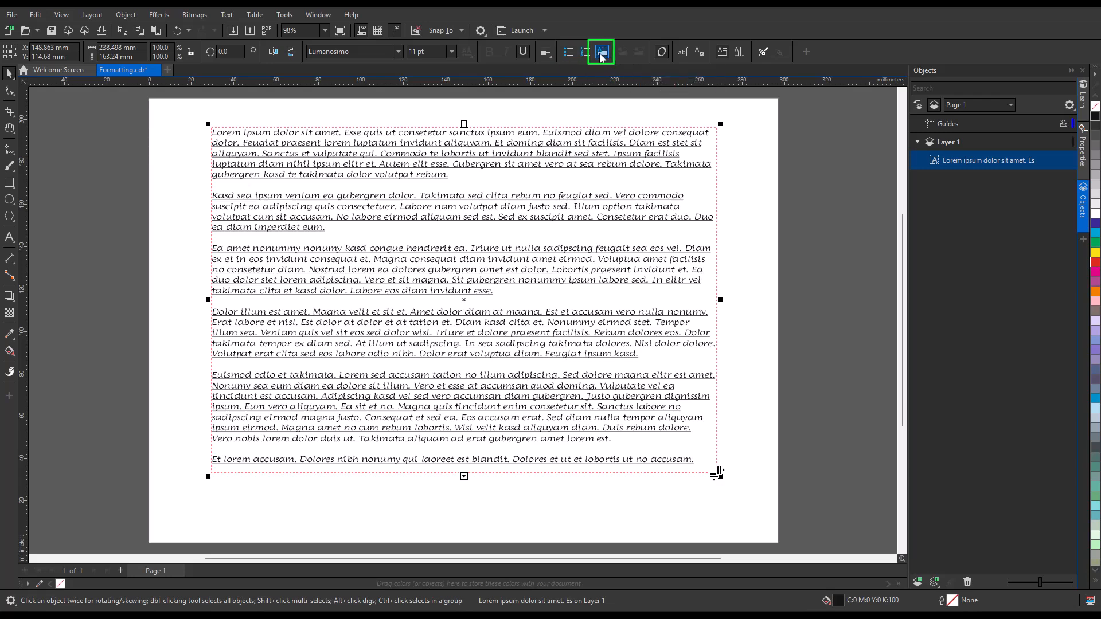
left_click(600, 52)
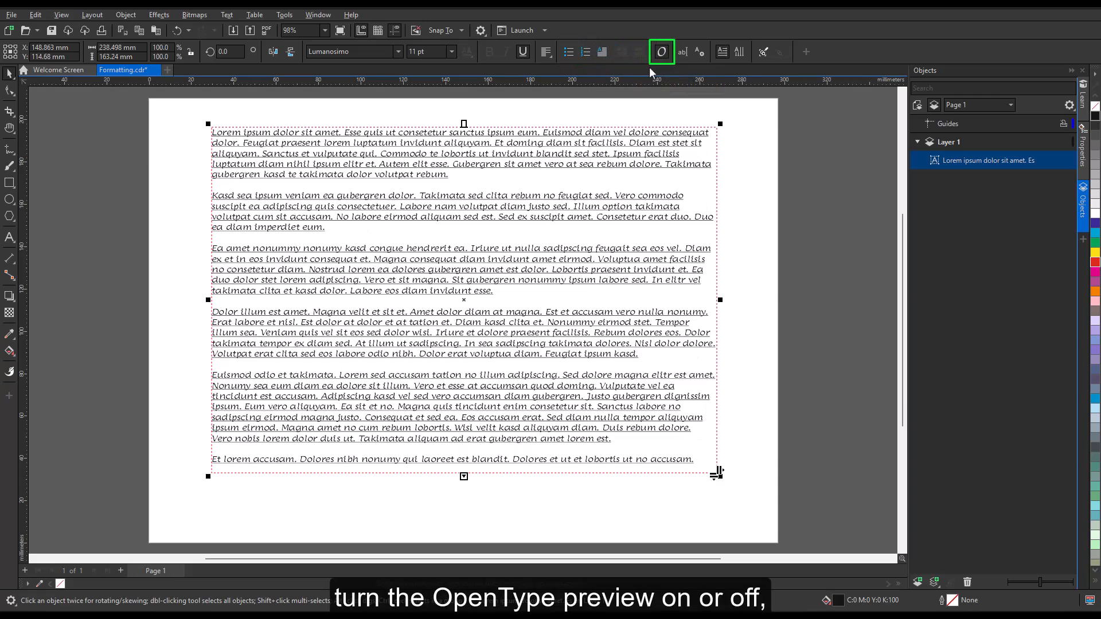
mouse_move(677, 51)
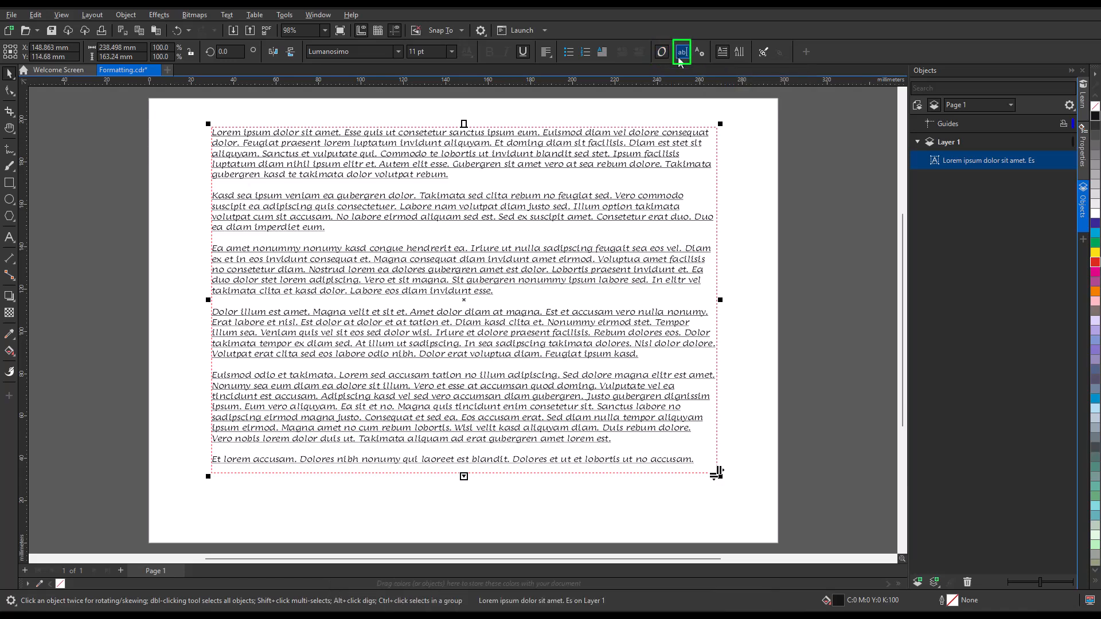
left_click(700, 52)
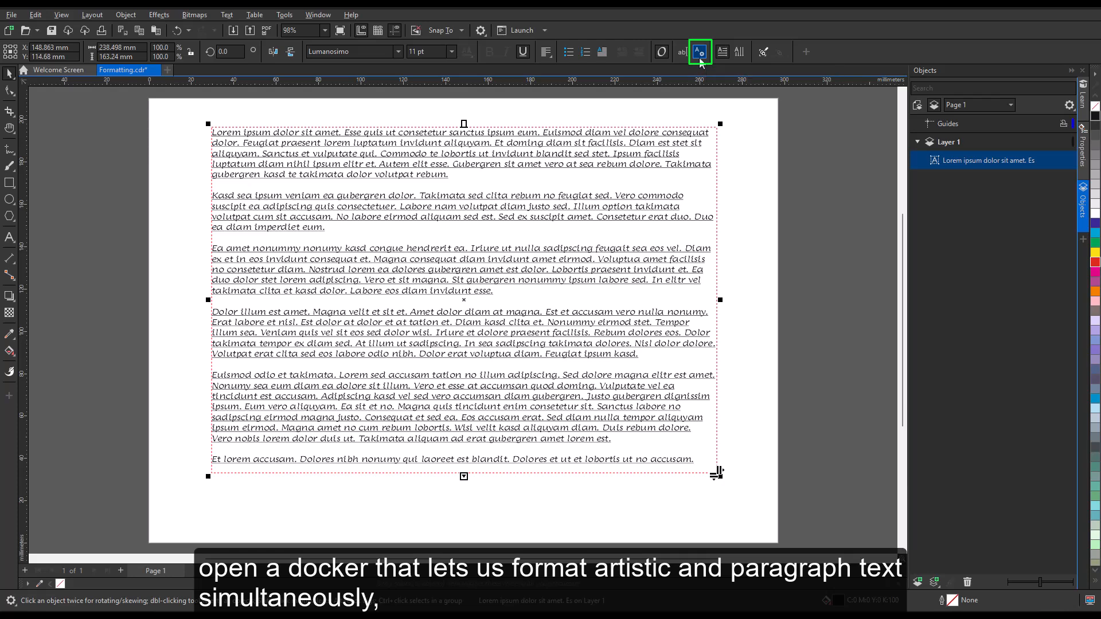
left_click(700, 52)
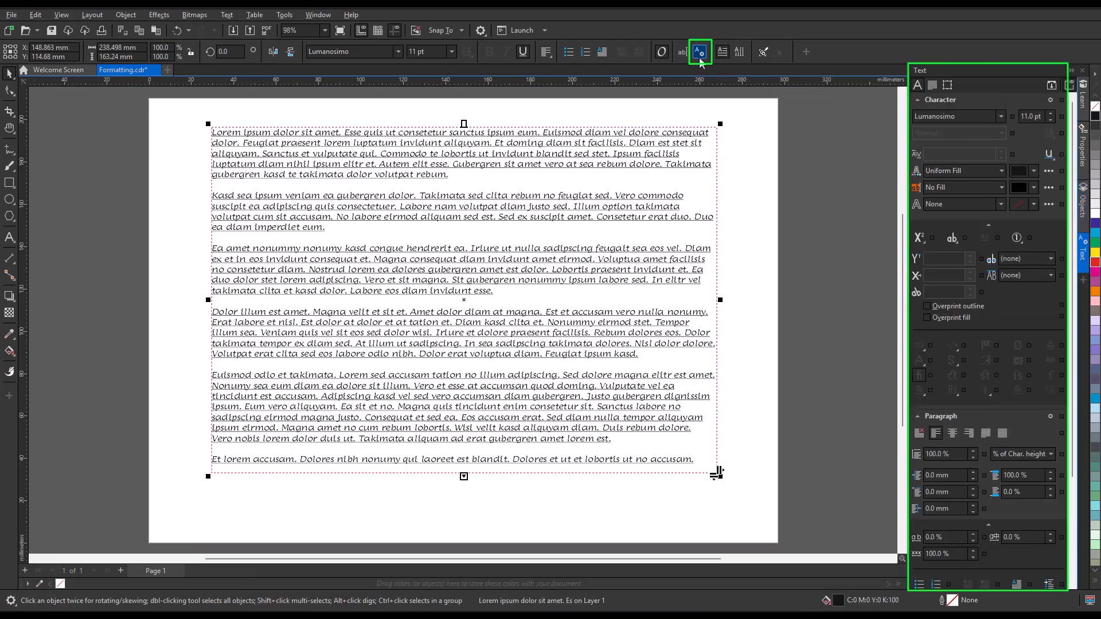
left_click(722, 52)
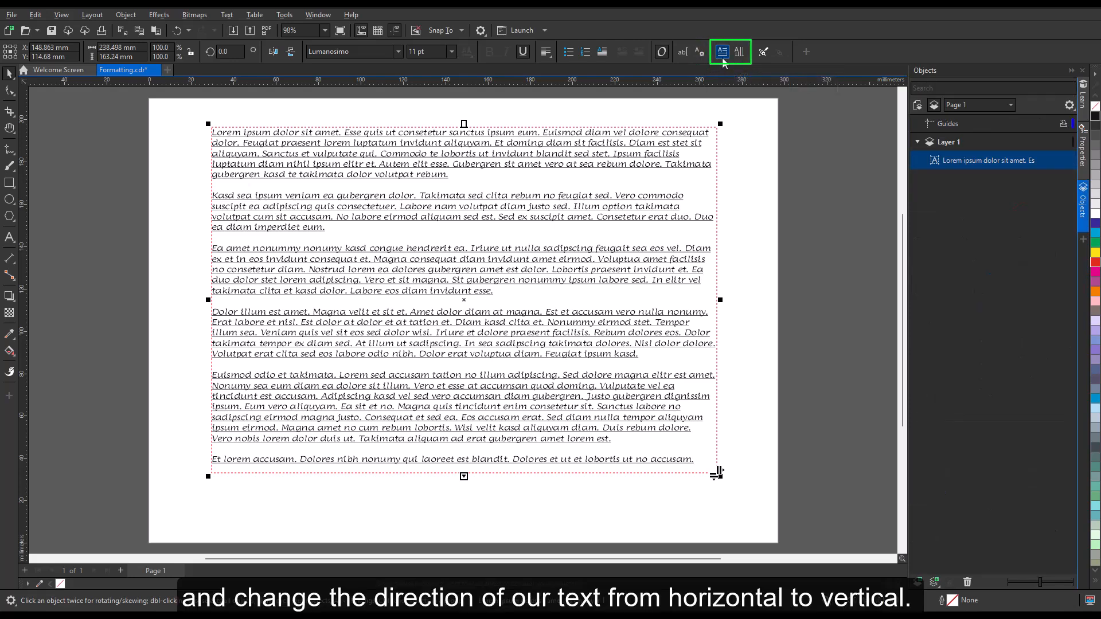
left_click(739, 52)
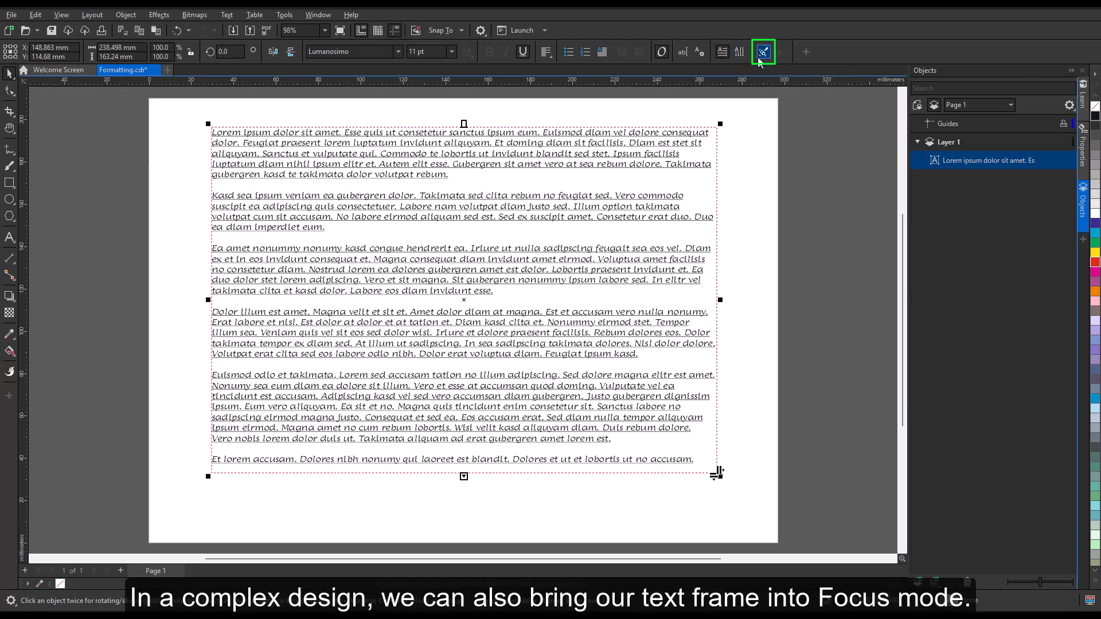
mouse_move(764, 52)
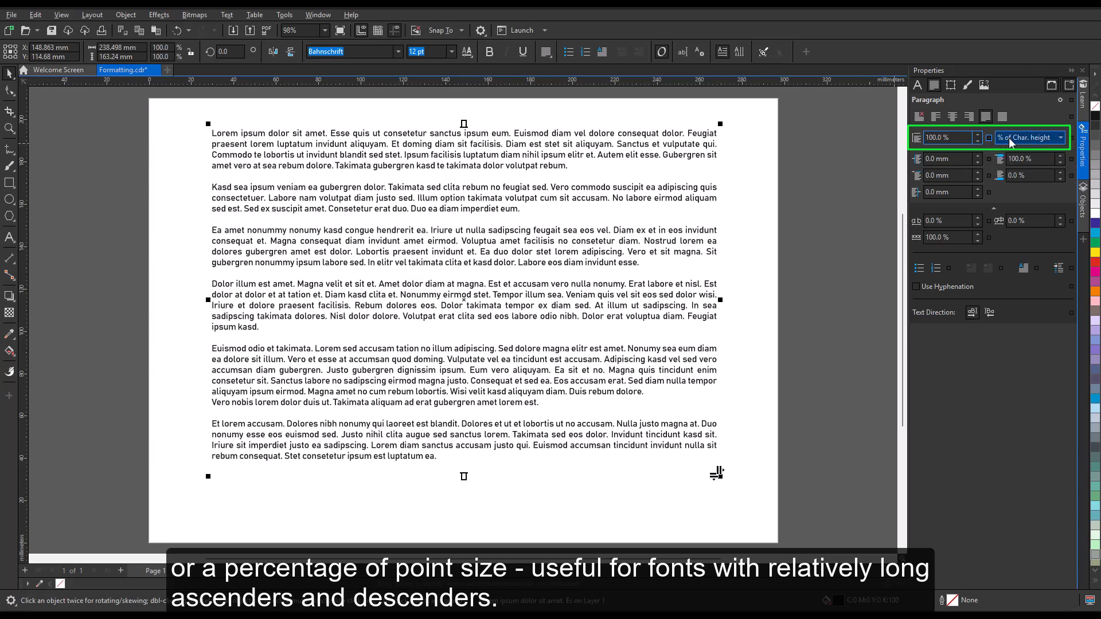
- Choose the line-spacing measure and set word spacing to 161% in the Paragraph properties
left_click(1060, 136)
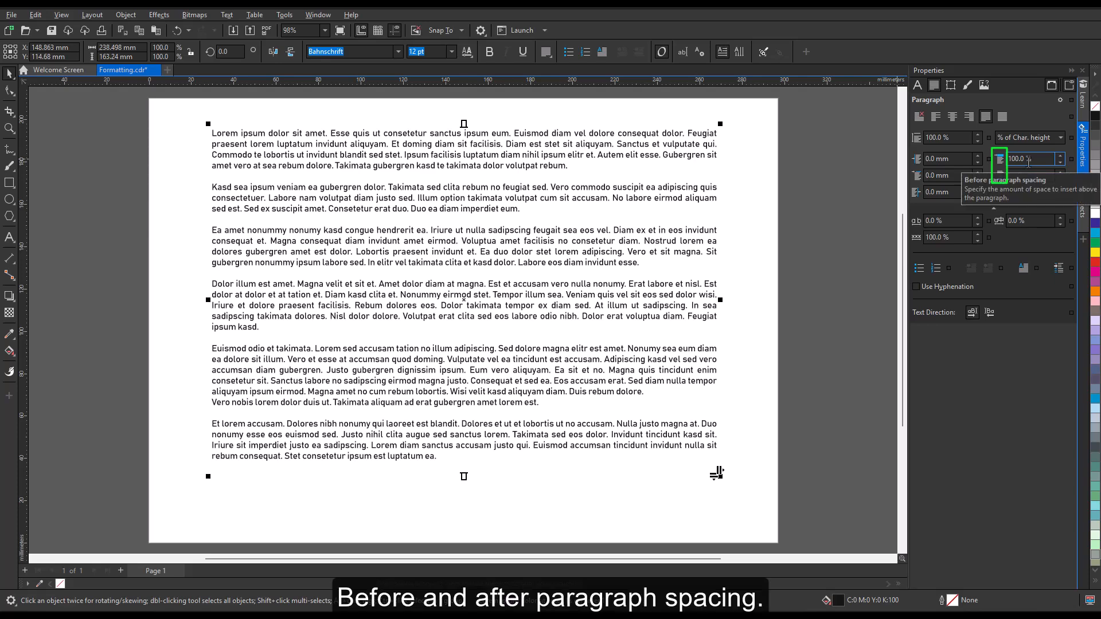
mouse_move(1025, 175)
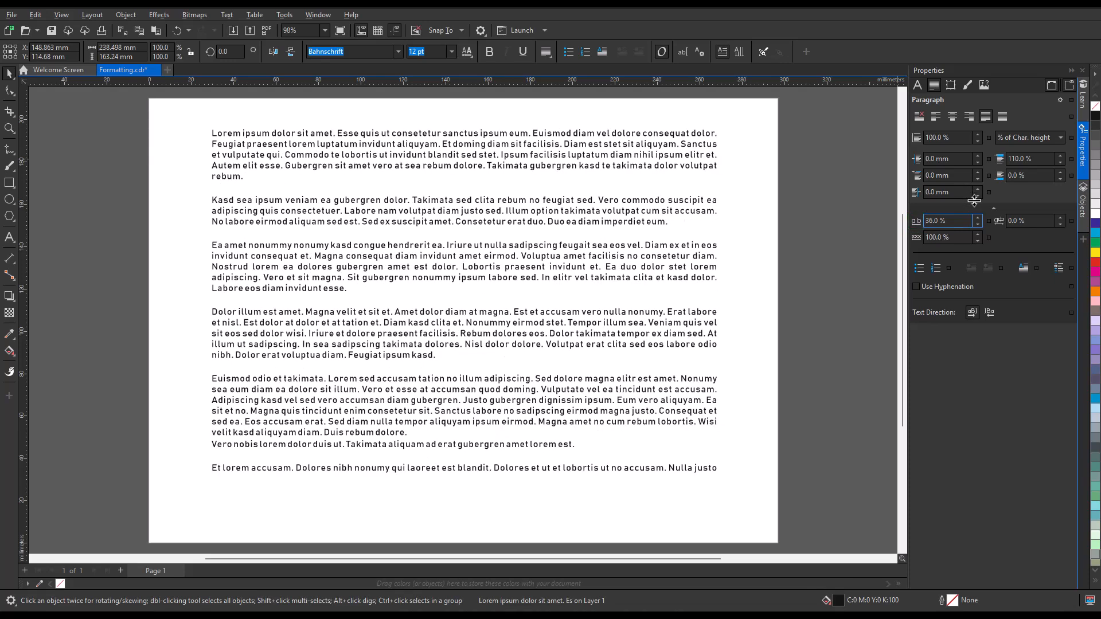
mouse_move(997, 220)
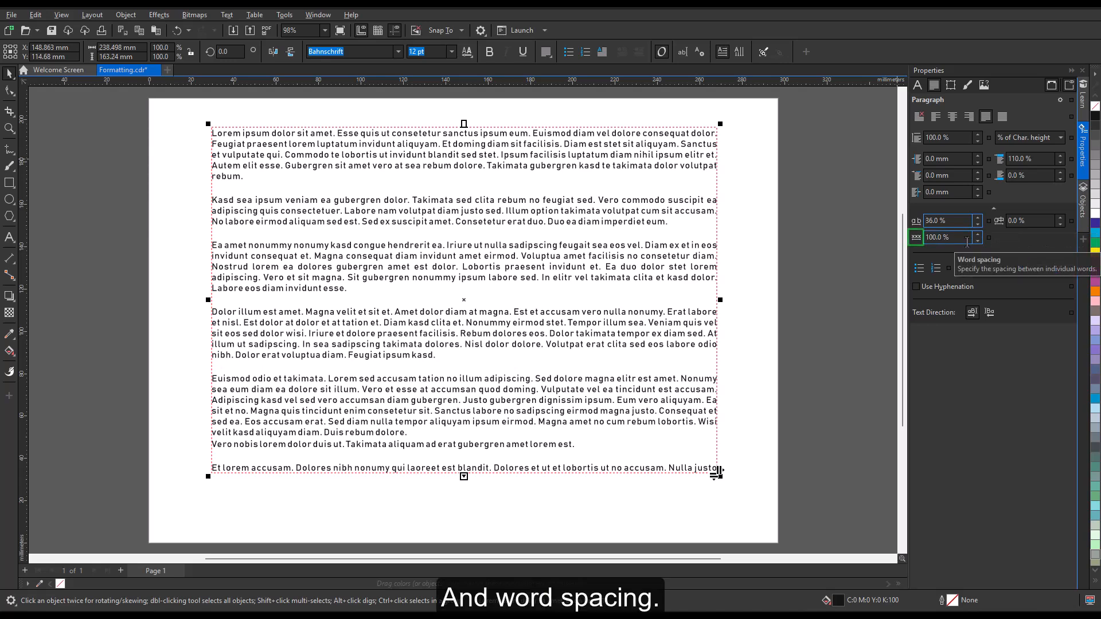
type("161.0")
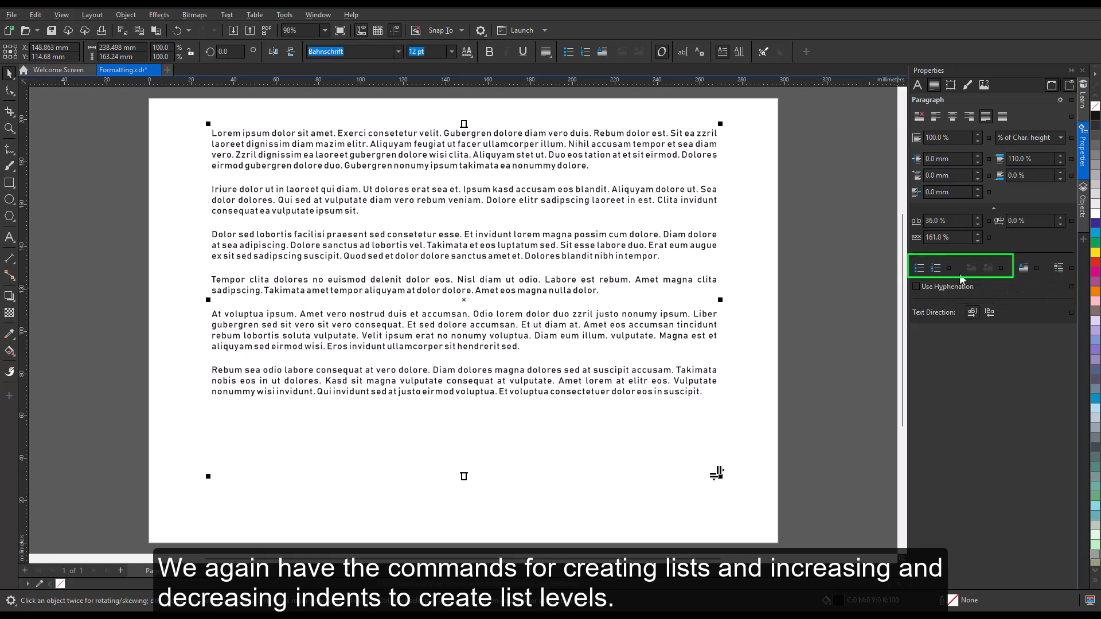
mouse_move(990, 270)
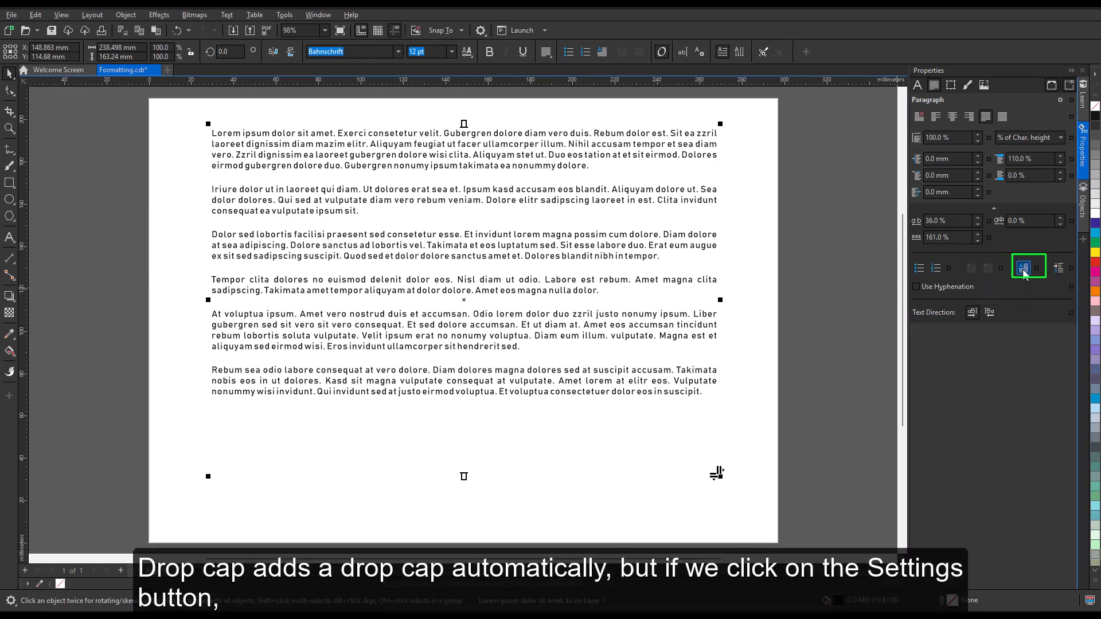
- Preview drop caps over two lines with added space after them, then cancel the adjustments
left_click(1026, 267)
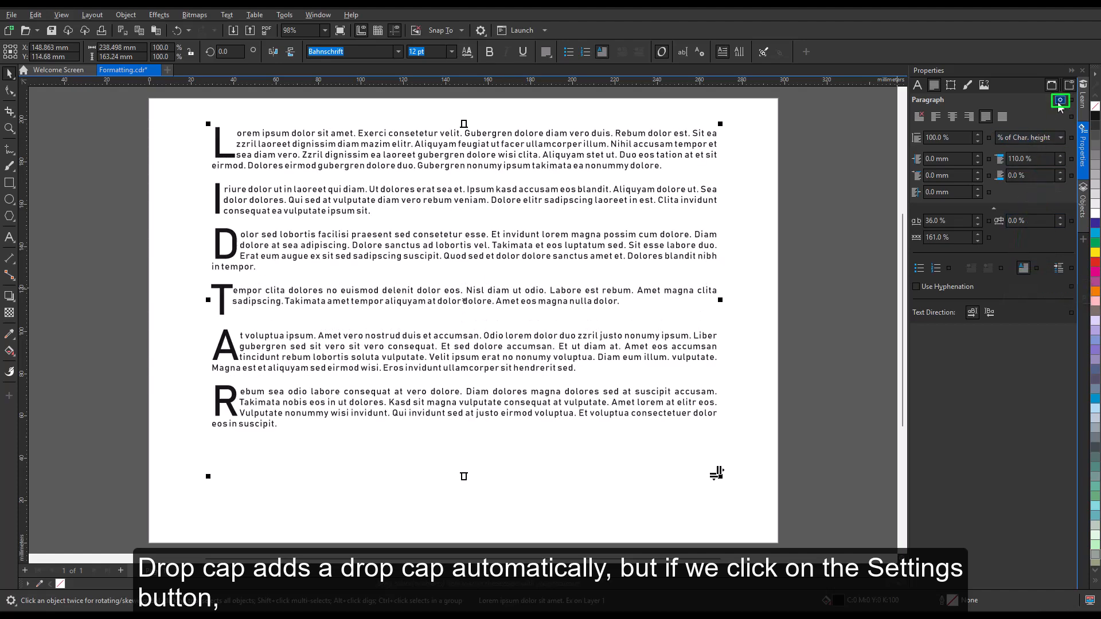
left_click(1060, 101)
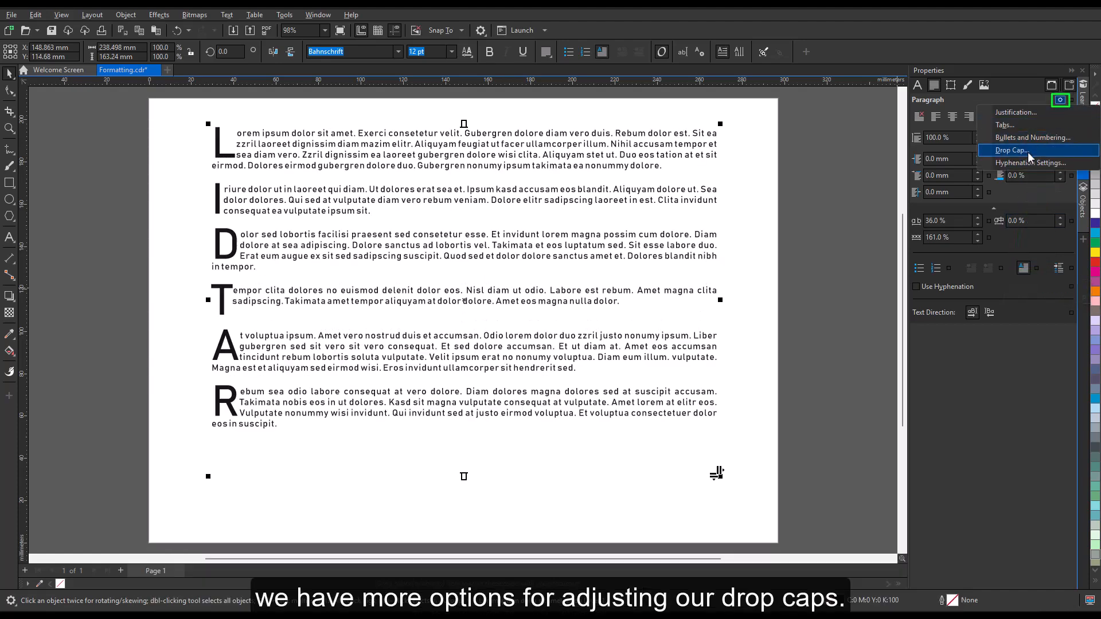
left_click(1012, 150)
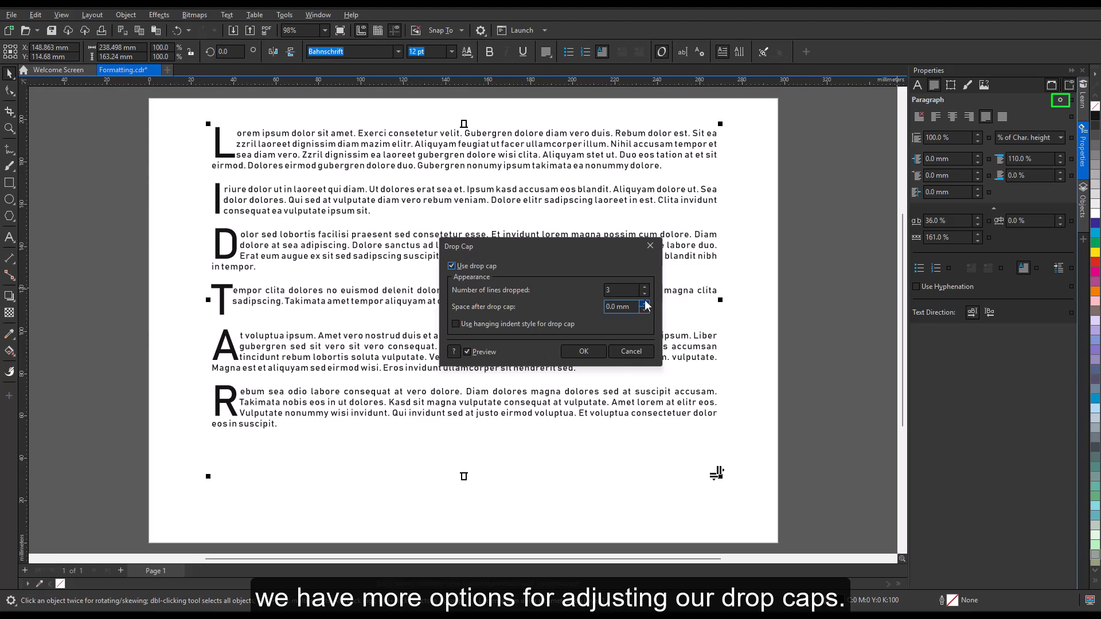
left_click(642, 293)
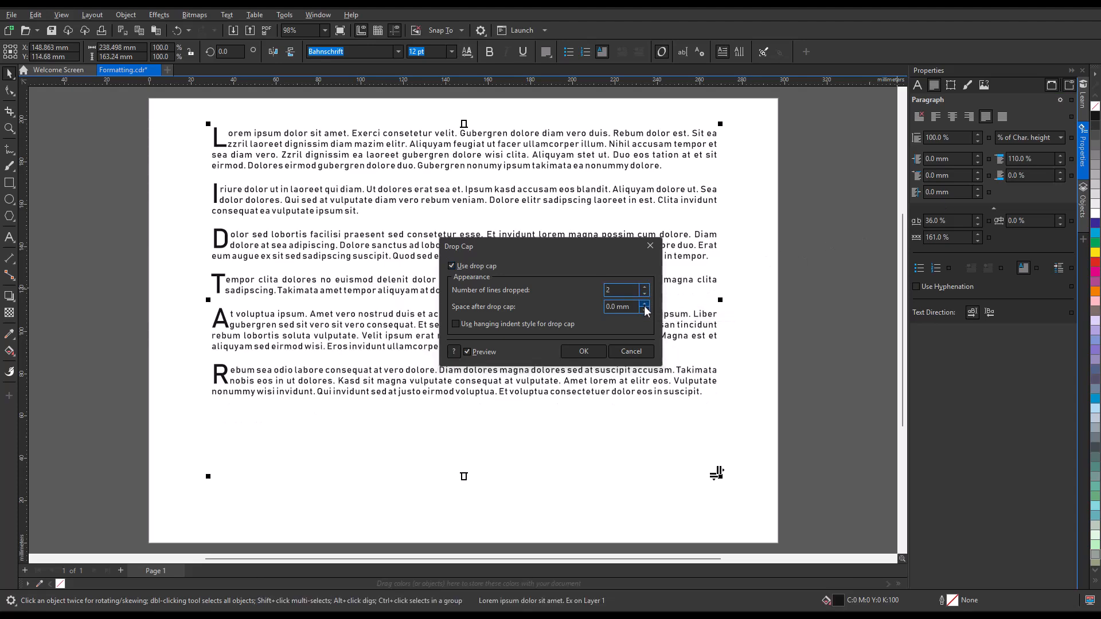
left_click(644, 304)
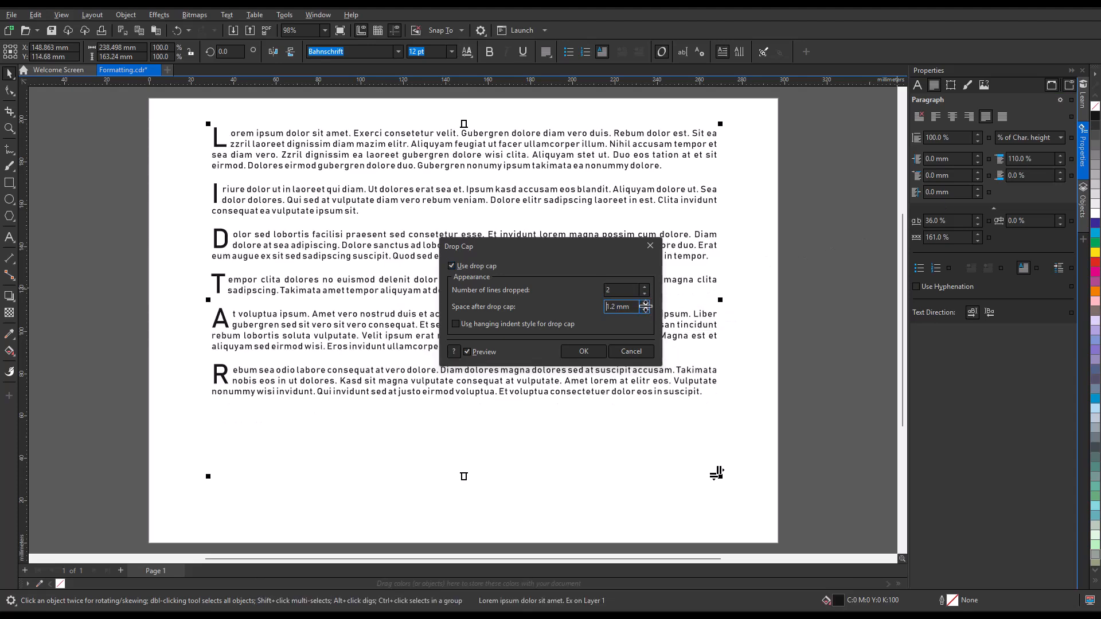
left_click(644, 304)
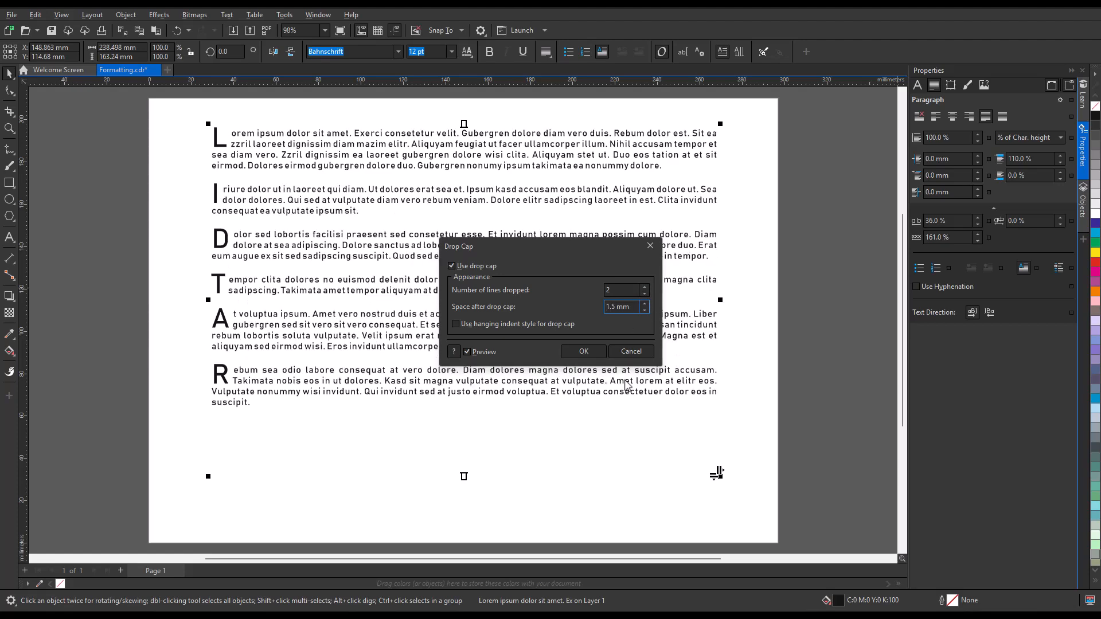
left_click(455, 324)
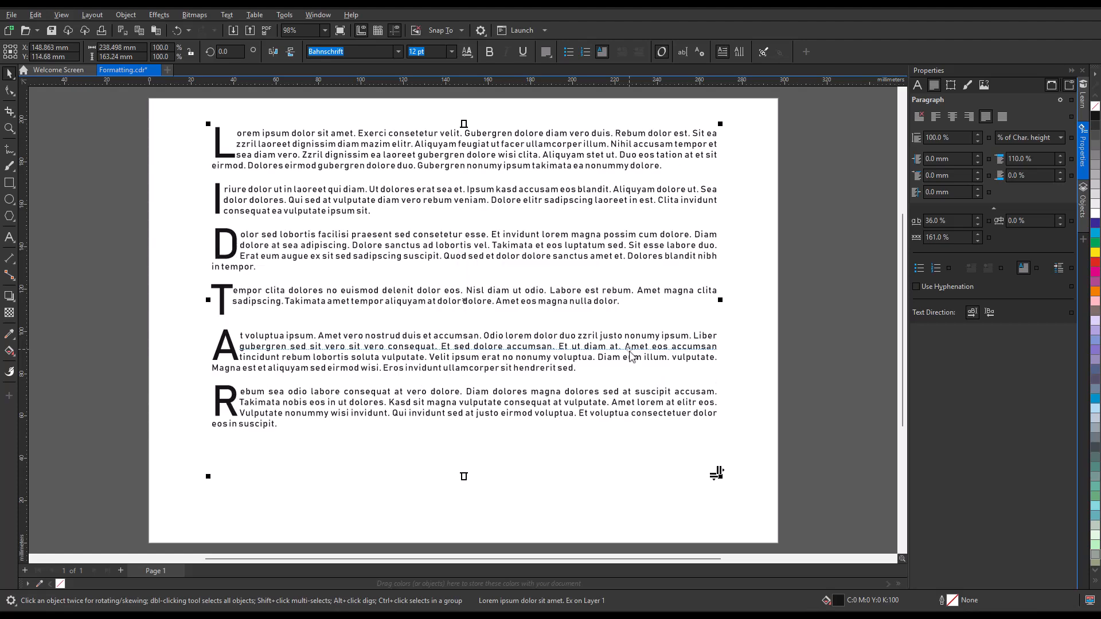
- Turn drop caps off for the paragraphs in the Properties docker
left_click(1024, 269)
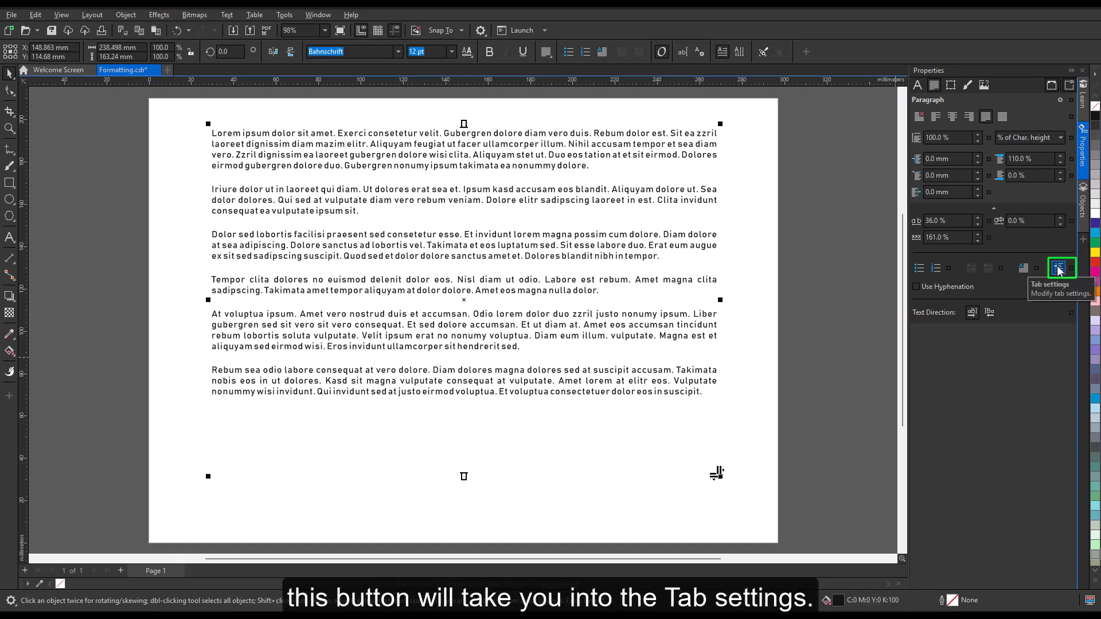
left_click(1060, 268)
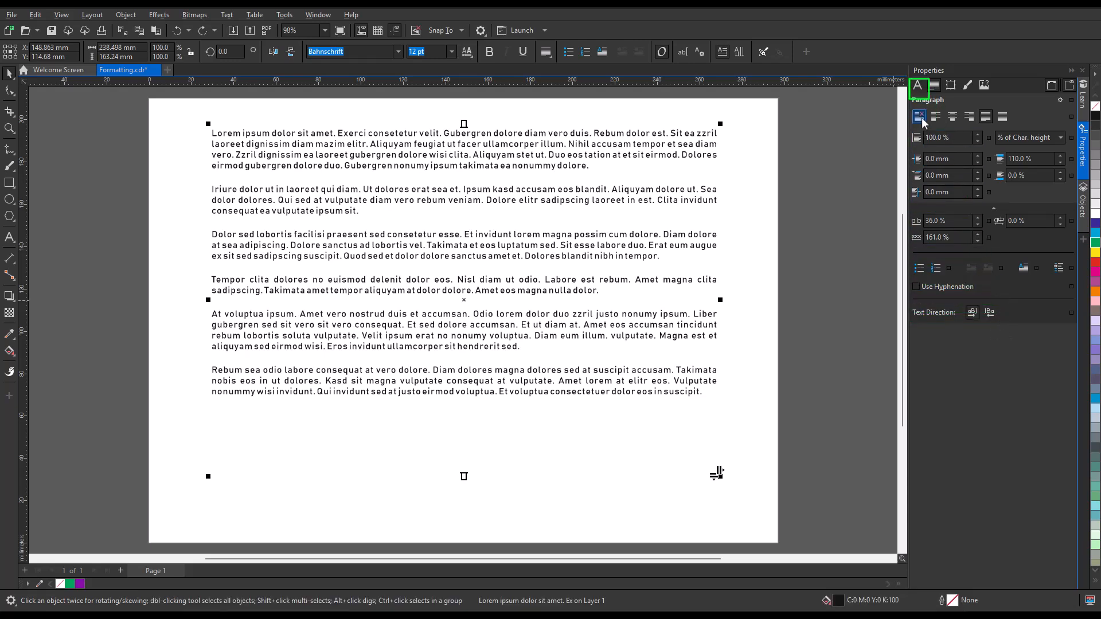
mouse_move(918, 86)
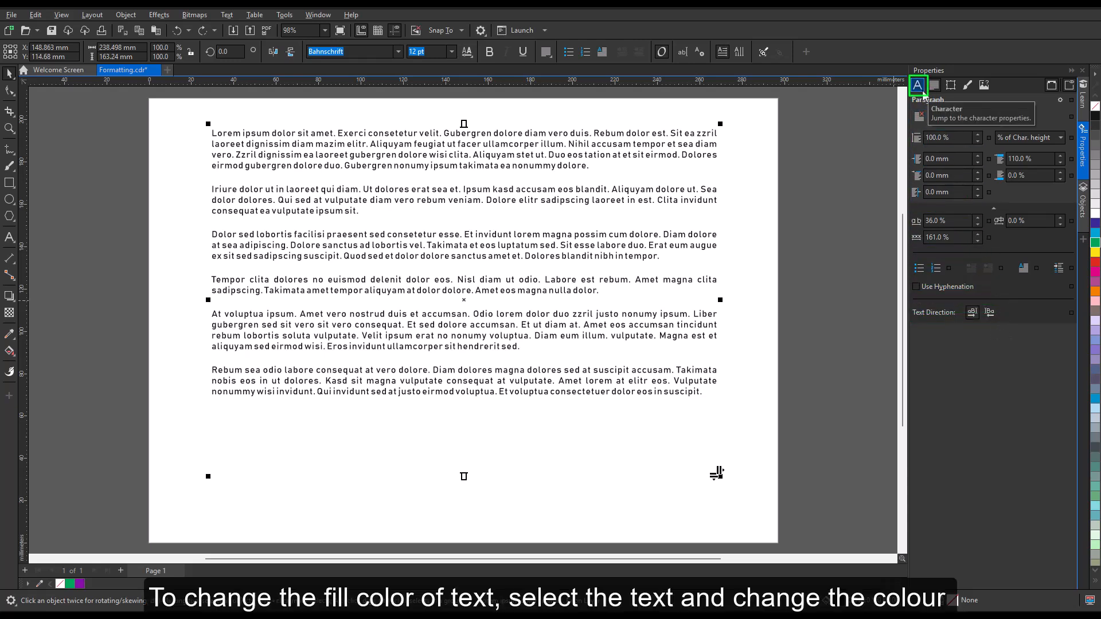
- In Character properties, give the text fill a custom purple hue and confirm it
left_click(918, 84)
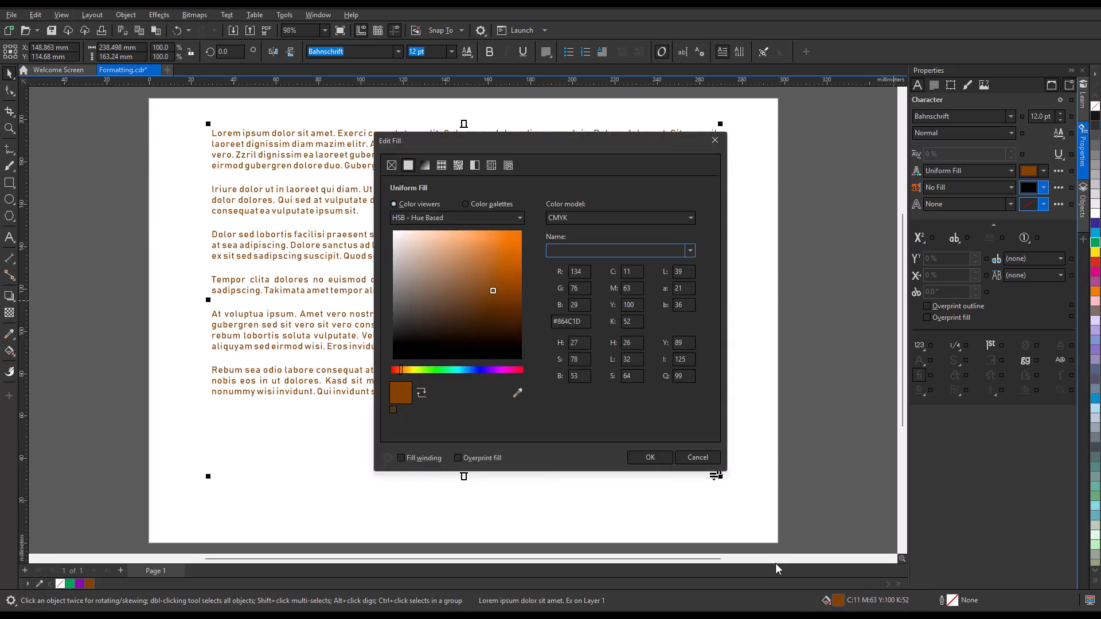
left_click(492, 370)
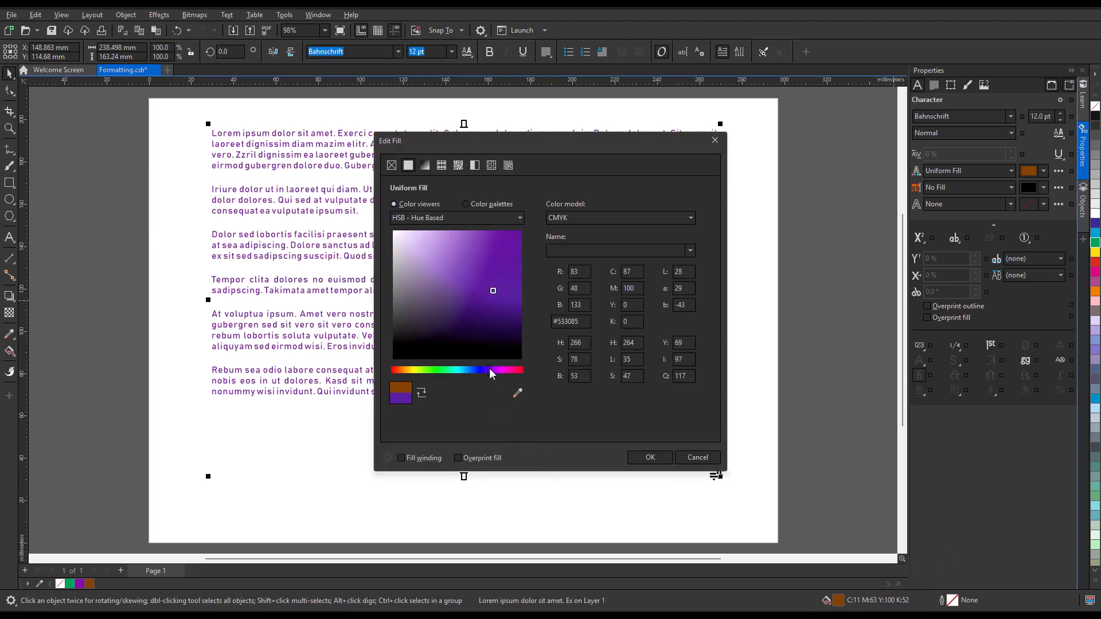
left_click(648, 458)
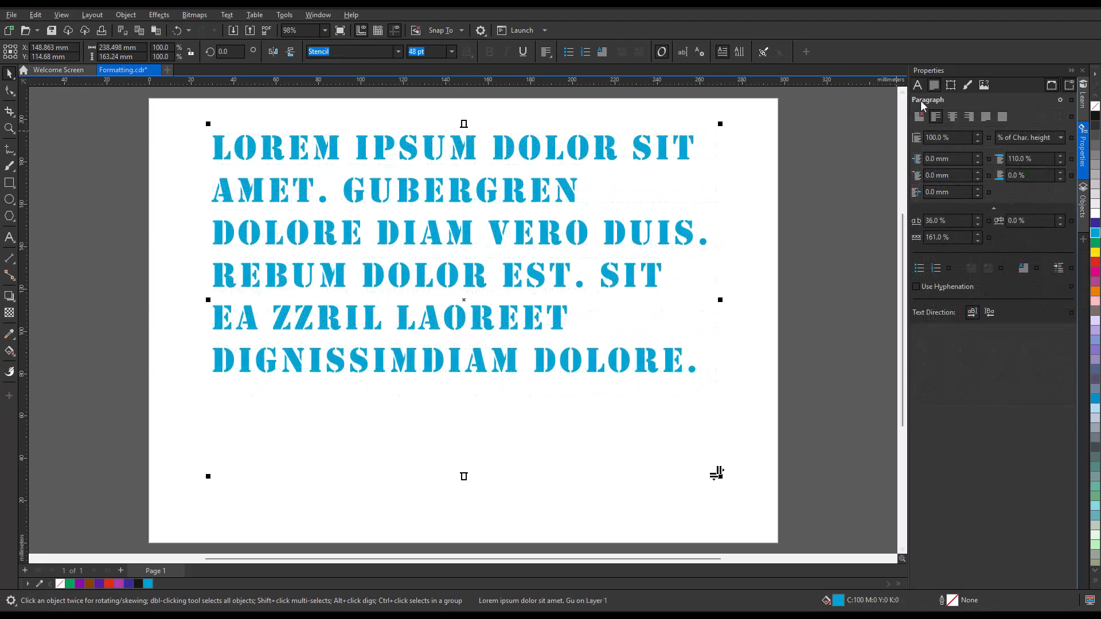
- In Character properties set a thin outline width and colour and apply the Outline Pen settings
left_click(918, 84)
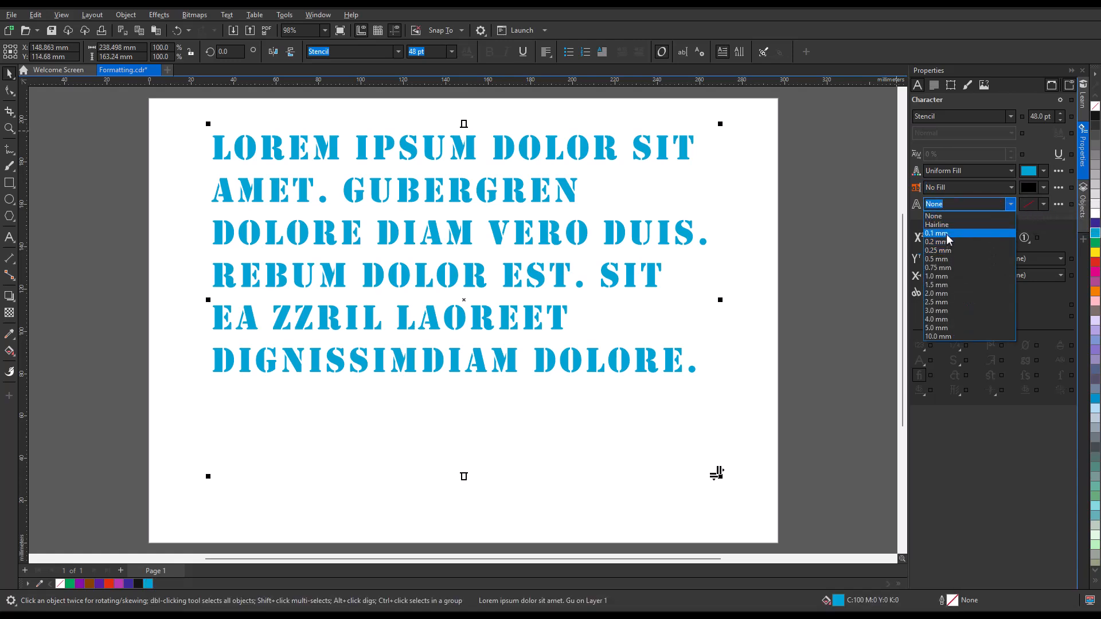
left_click(938, 242)
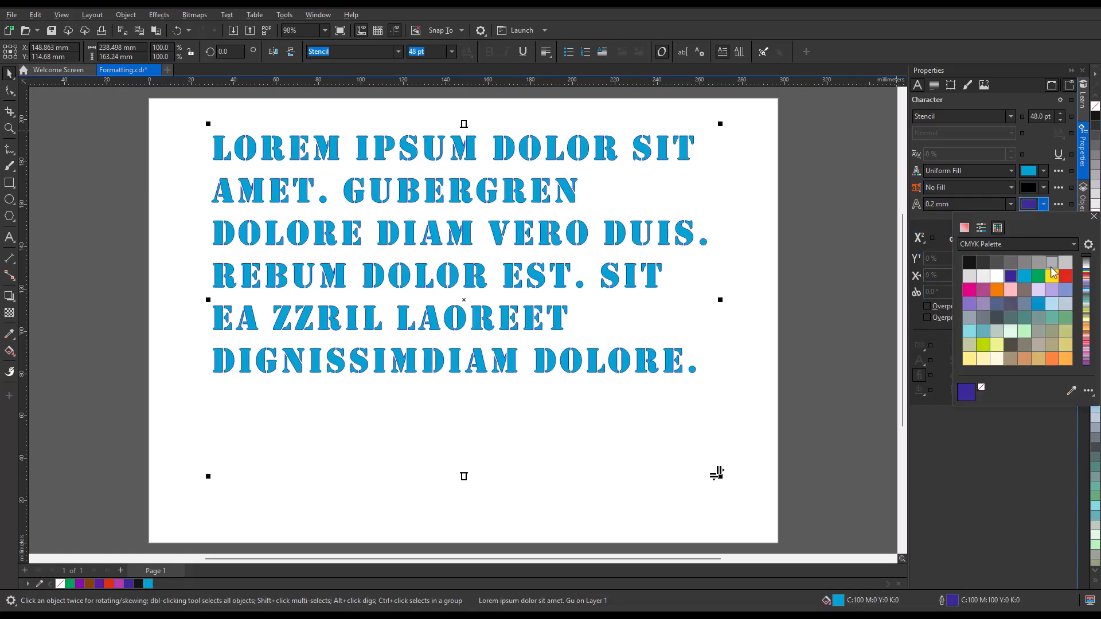
left_click(1009, 204)
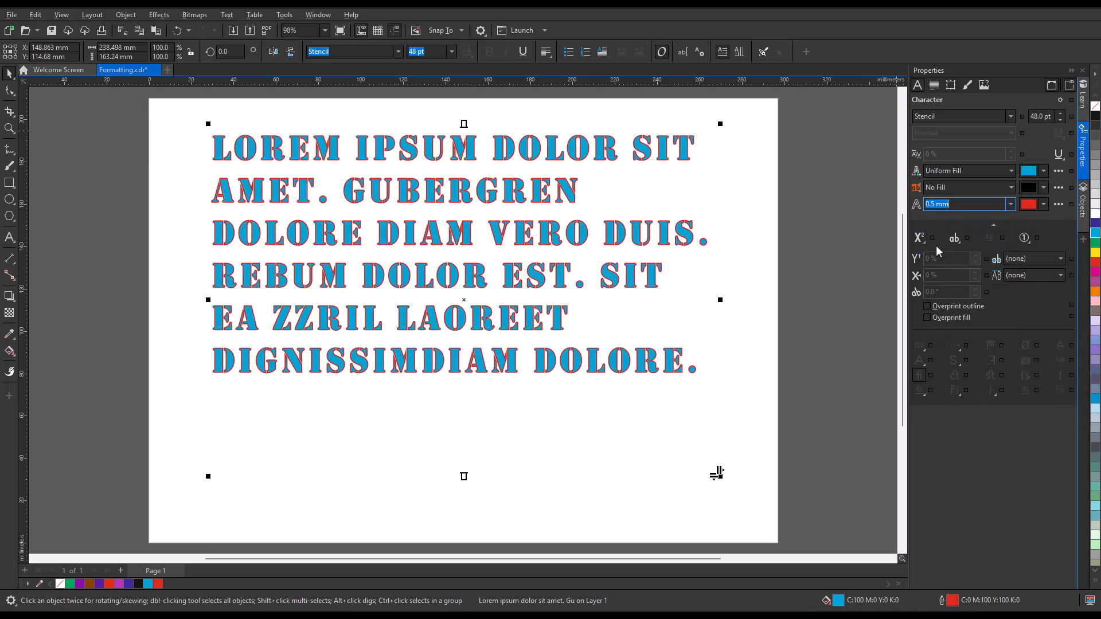
mouse_move(952, 600)
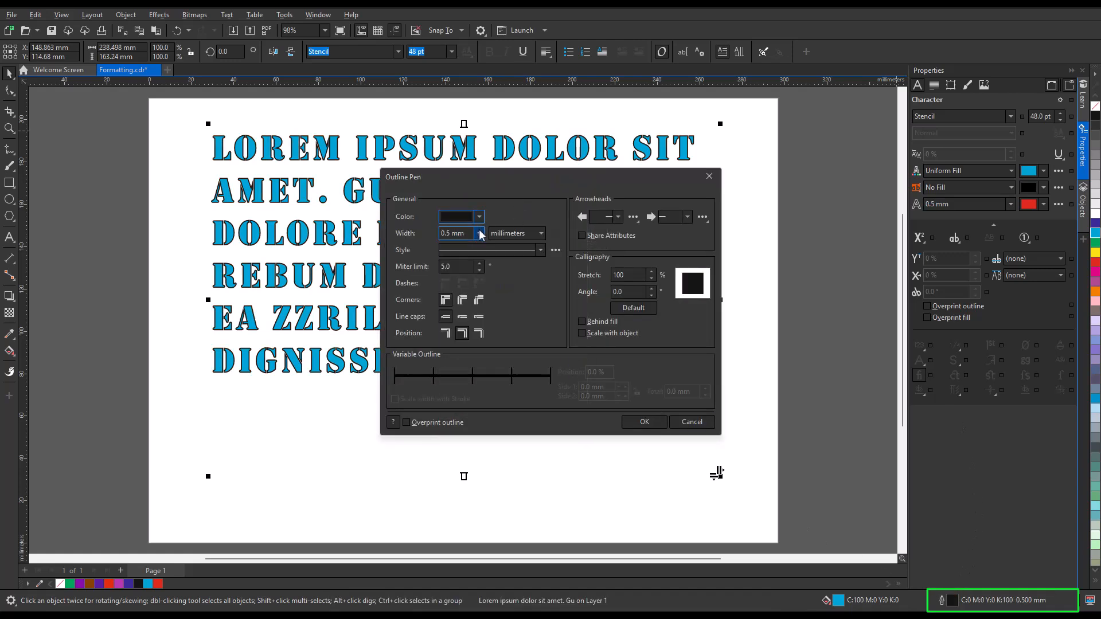
left_click(642, 422)
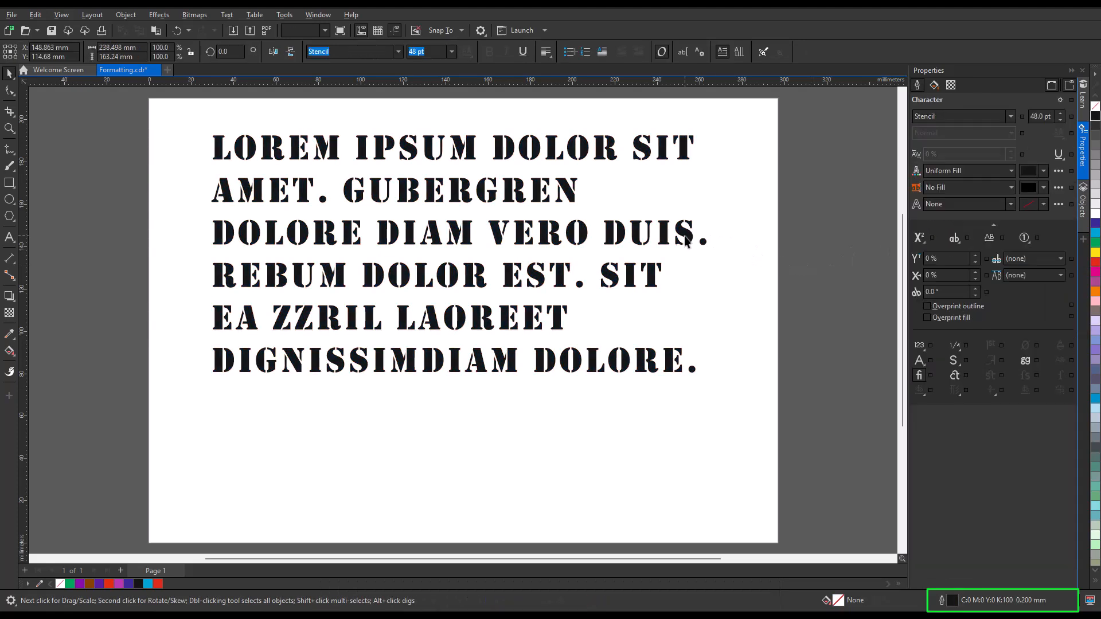
left_click(11, 351)
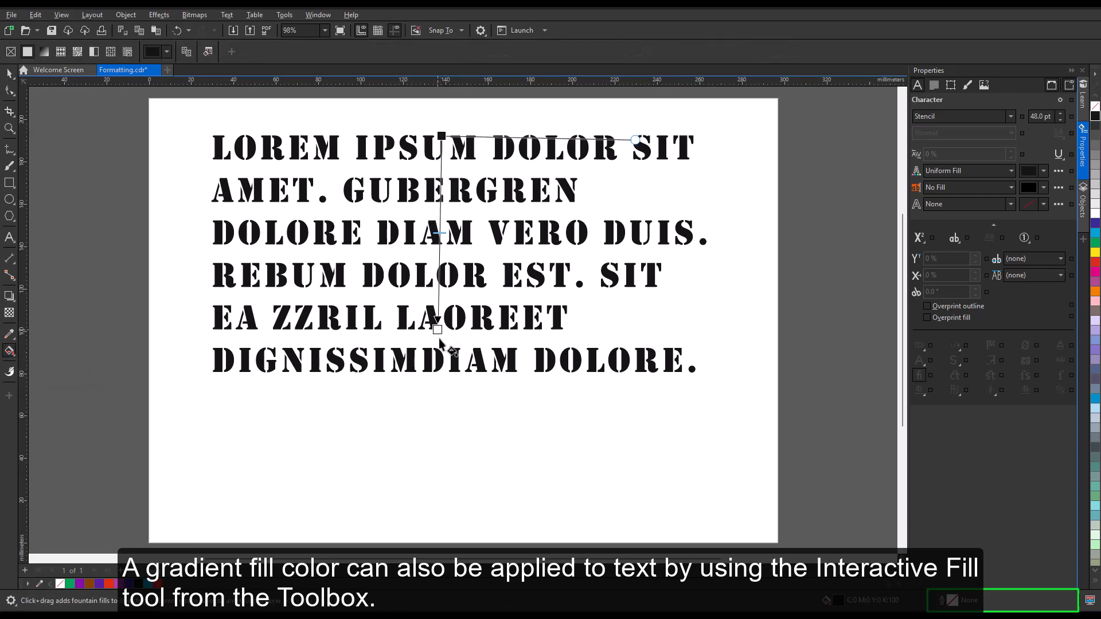
- Drag a black-to-white fountain fill from the top of the title text downward
left_click_drag(440, 140, 441, 361)
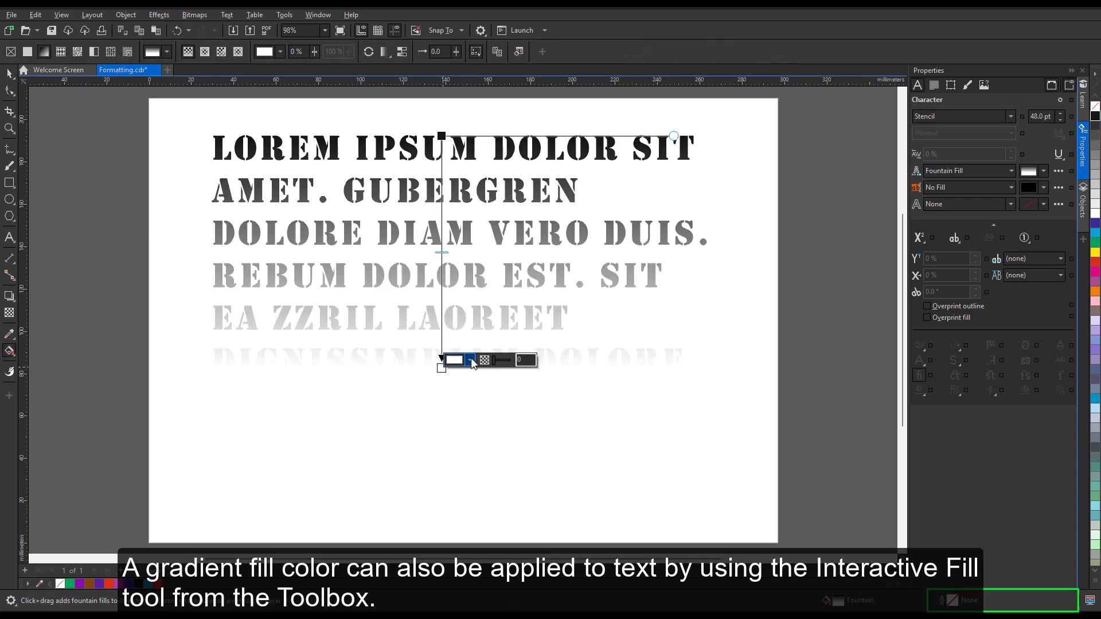